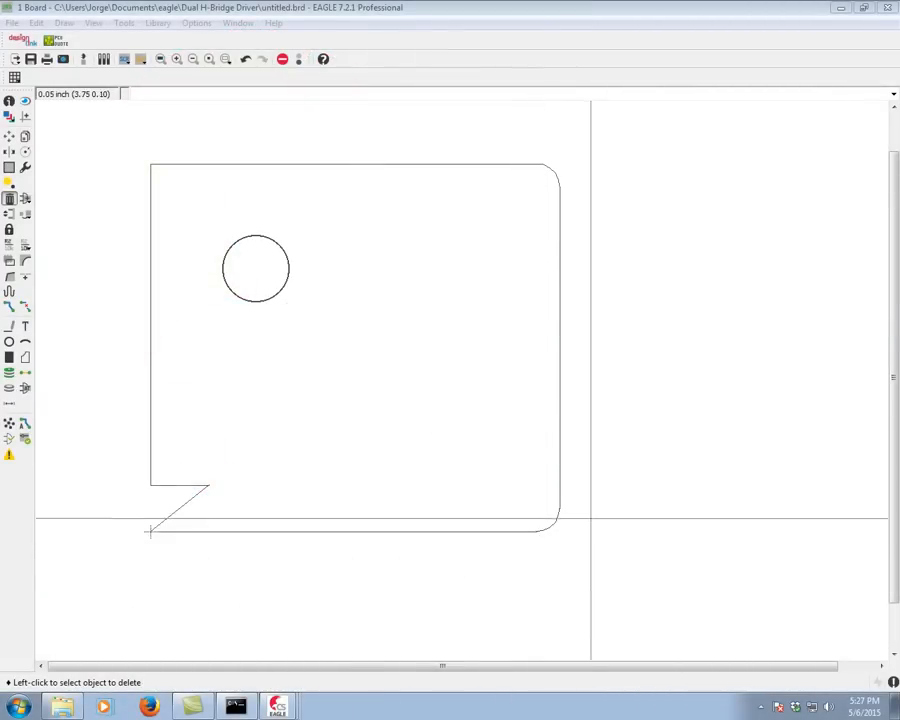
{"action": "mouse_move", "coordinate": [545, 270]}
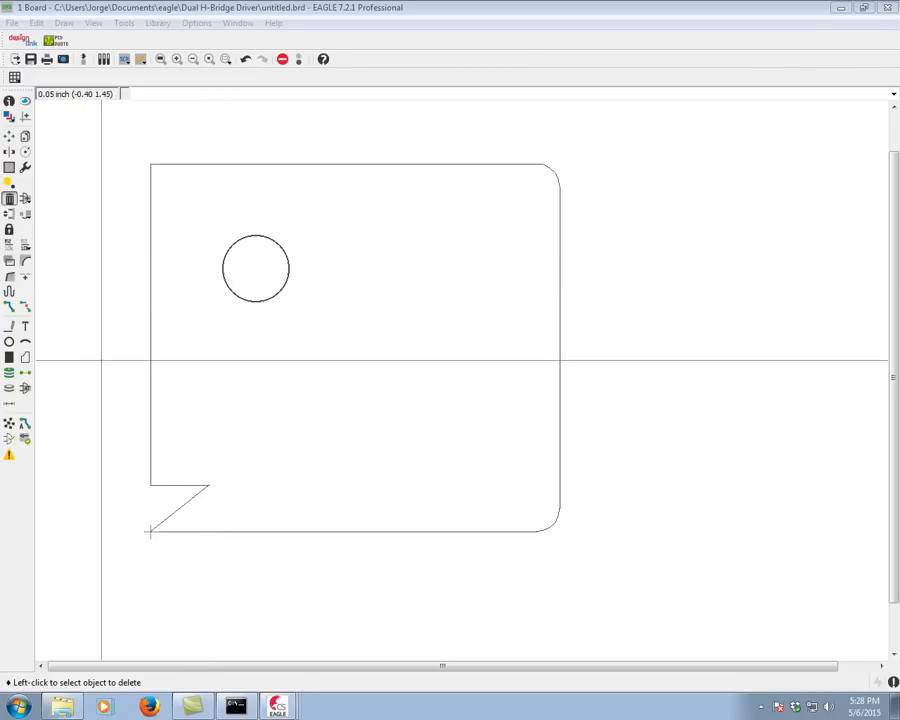
Step: Activate the Dimension tool to begin annotating the board outline
{"action": "left_click", "coordinate": [9, 405]}
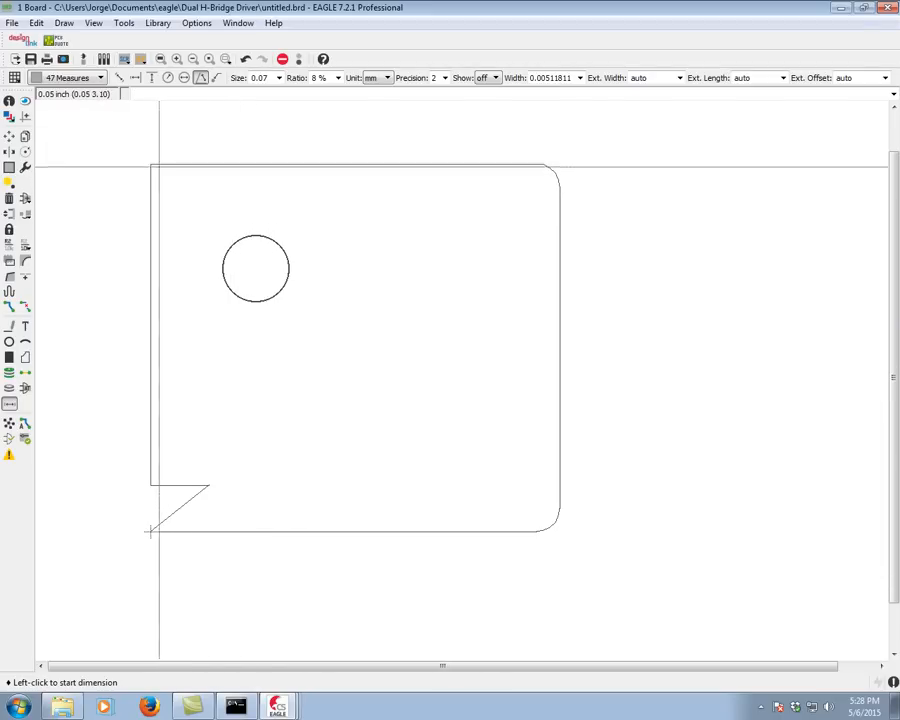
{"action": "mouse_move", "coordinate": [555, 260]}
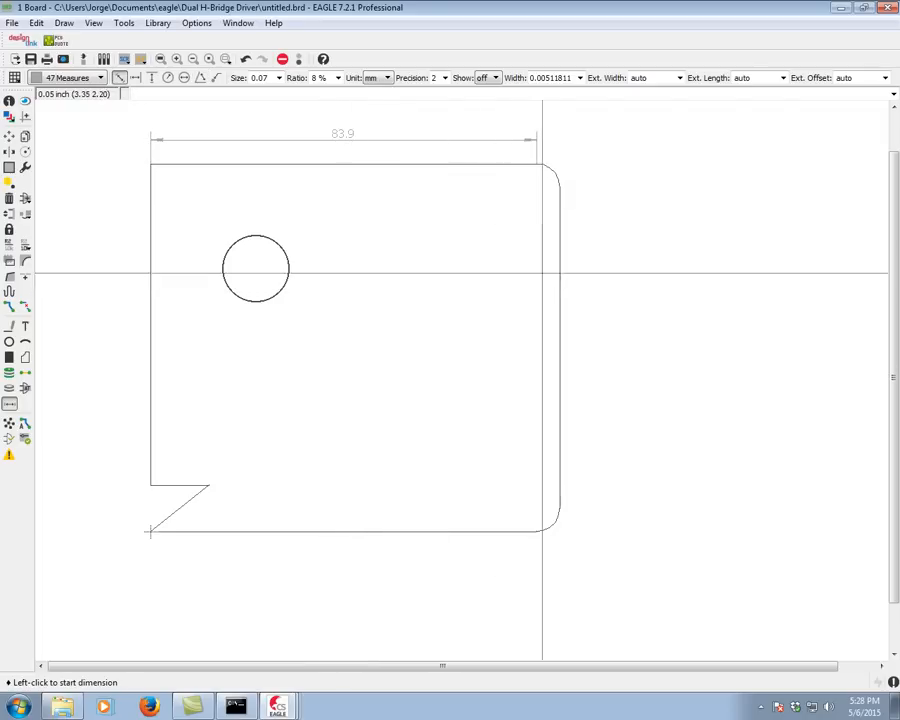
Step: Set the dimension precision to 5 decimals
{"action": "left_click", "coordinate": [444, 78]}
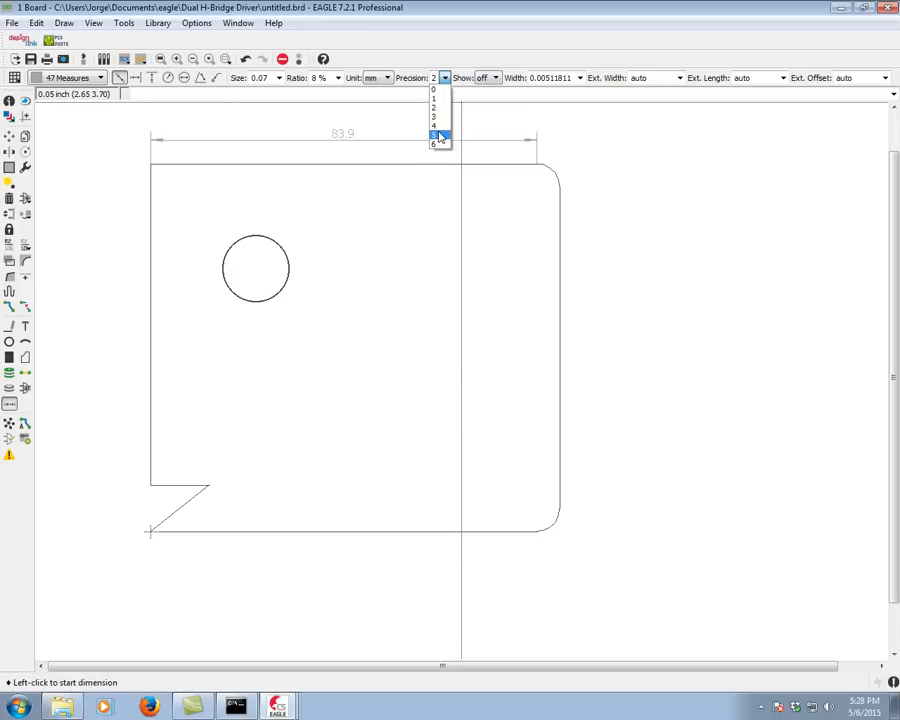
{"action": "left_click", "coordinate": [433, 143]}
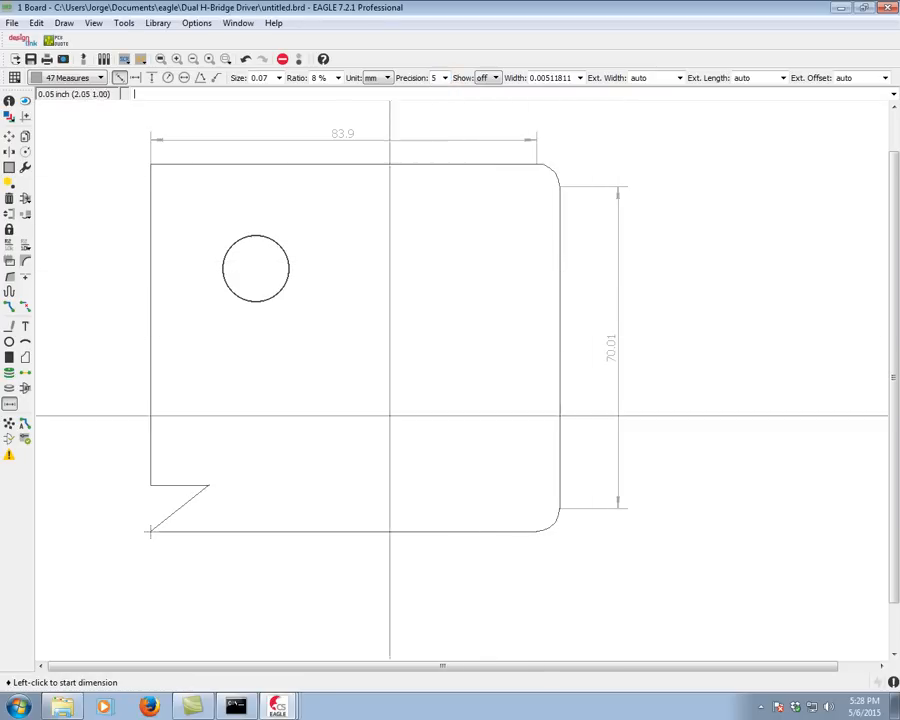
{"action": "mouse_move", "coordinate": [390, 90]}
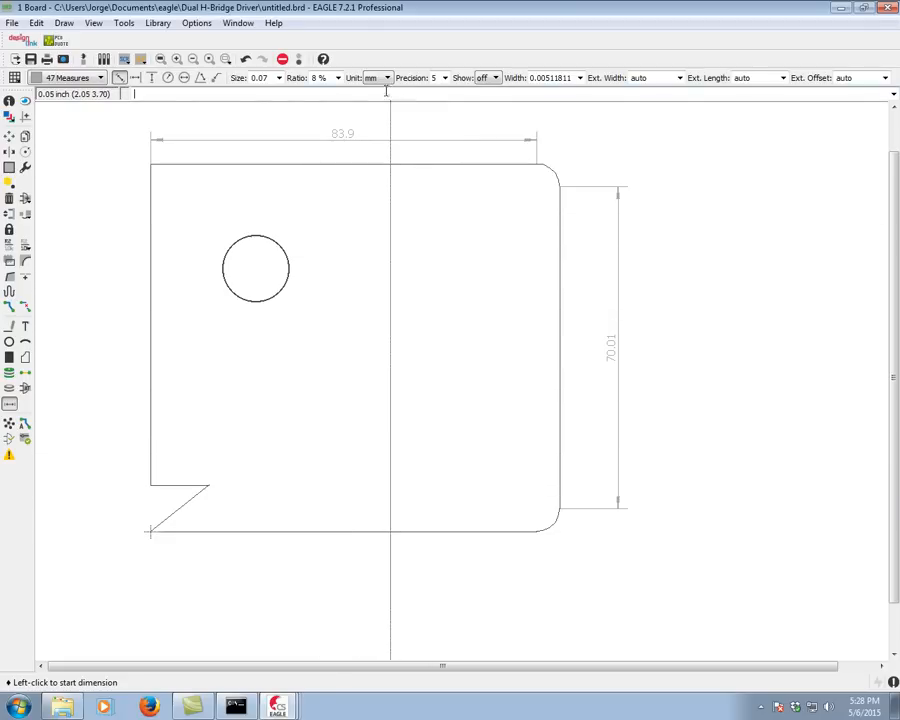
Step: Open the dimension Unit choices to switch measurements to inches
{"action": "left_click", "coordinate": [378, 78]}
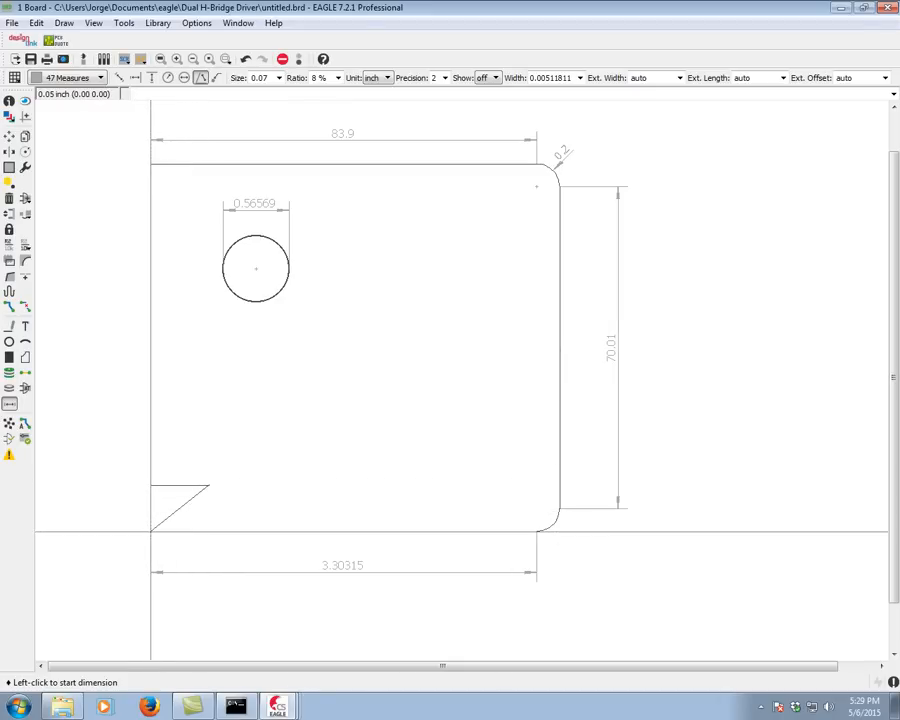
Step: Start the angle dimension at the board's bottom-left corner beside the notch
{"action": "left_click", "coordinate": [152, 530]}
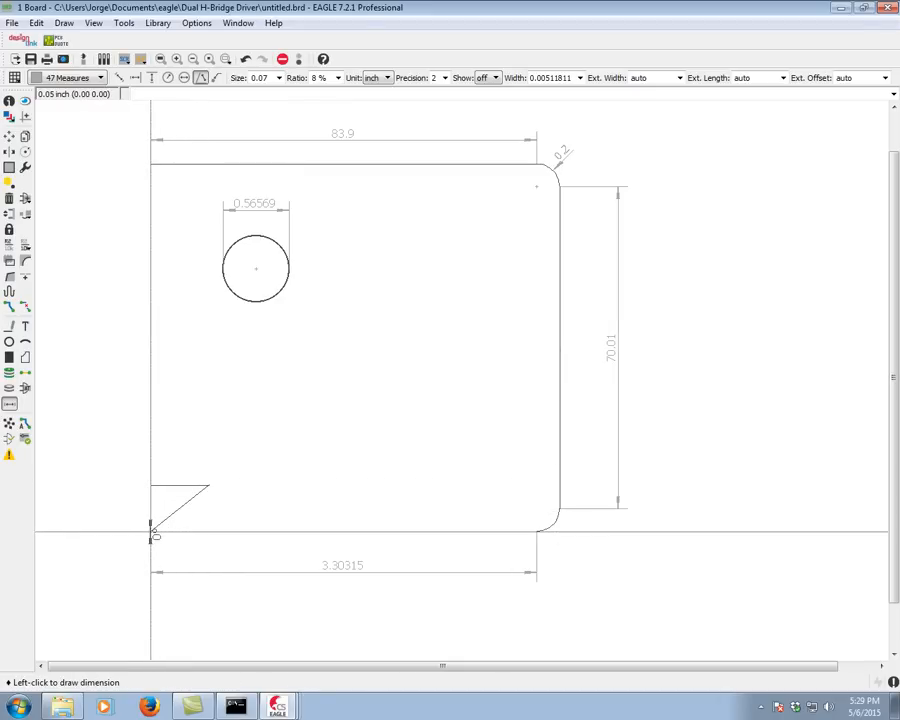
{"action": "mouse_move", "coordinate": [230, 535]}
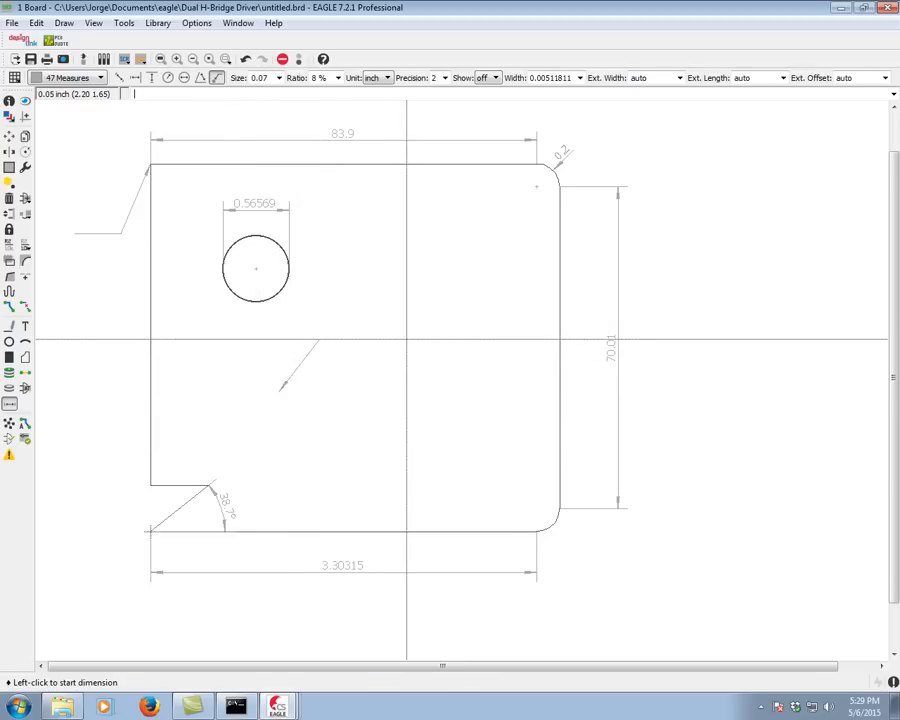
{"action": "mouse_move", "coordinate": [422, 263]}
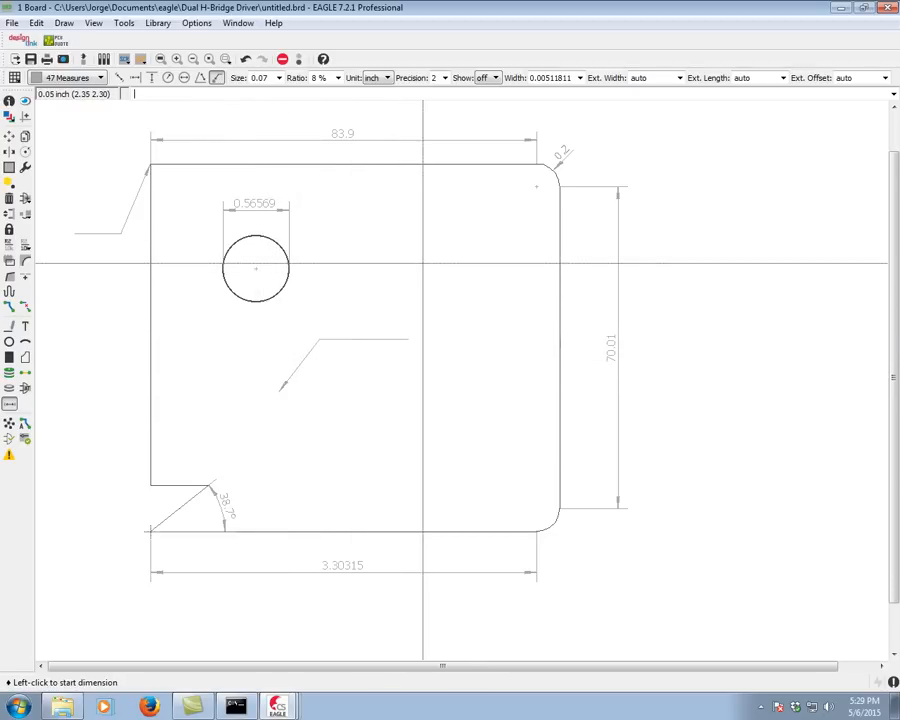